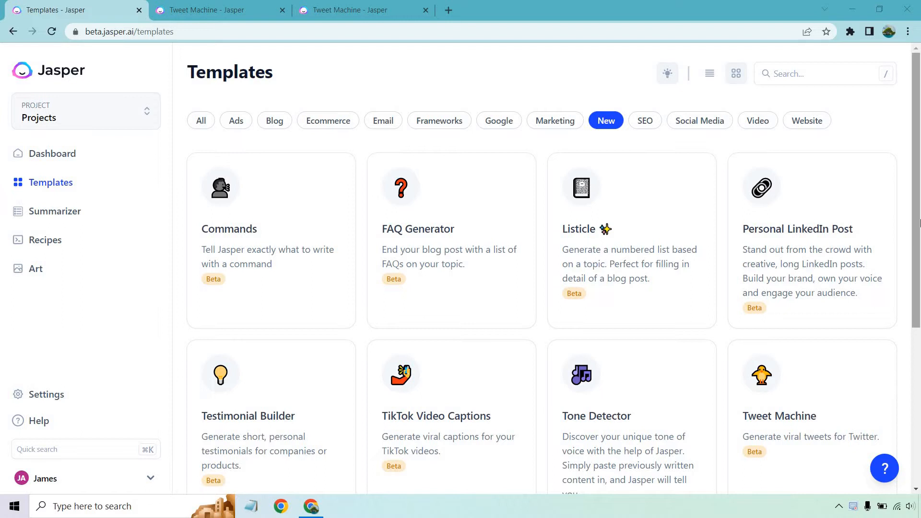
# Scroll the Templates page to locate the Tweet Machine template card
pyautogui.scroll(-3)
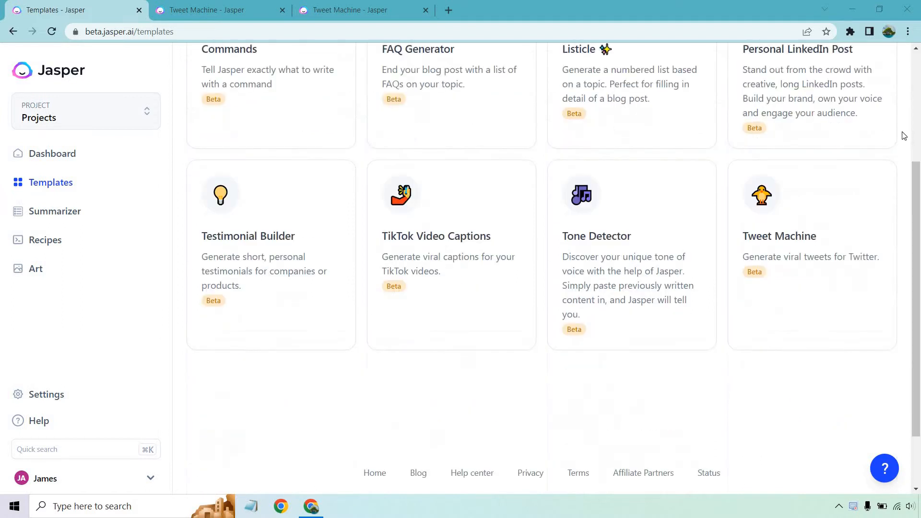
pyautogui.moveTo(874, 229)
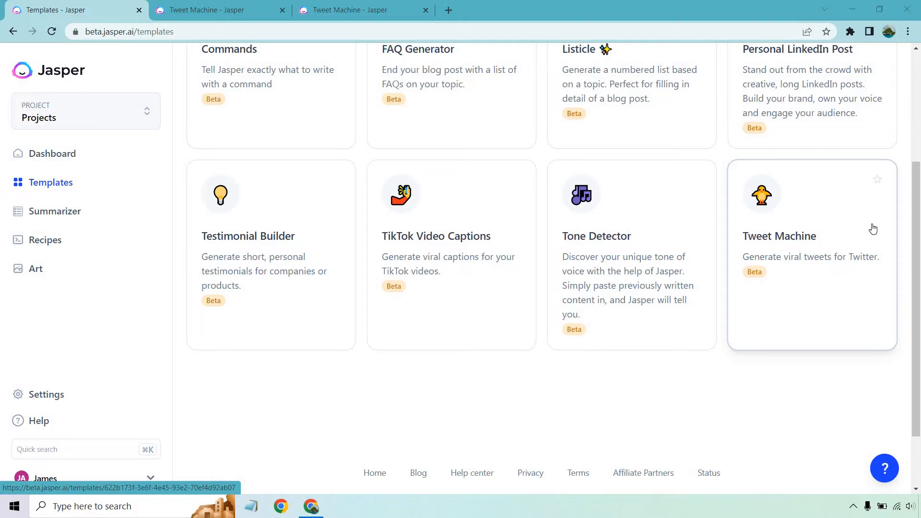
pyautogui.scroll(3)
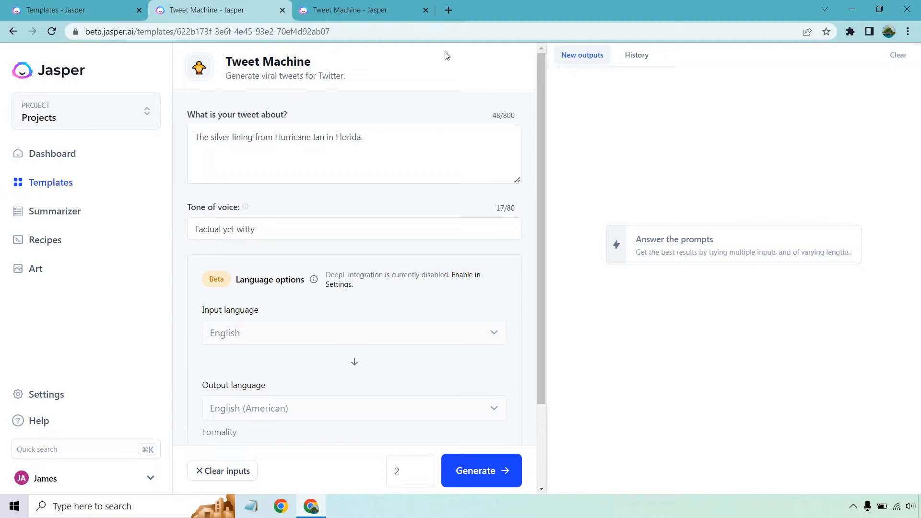
pyautogui.moveTo(246, 214)
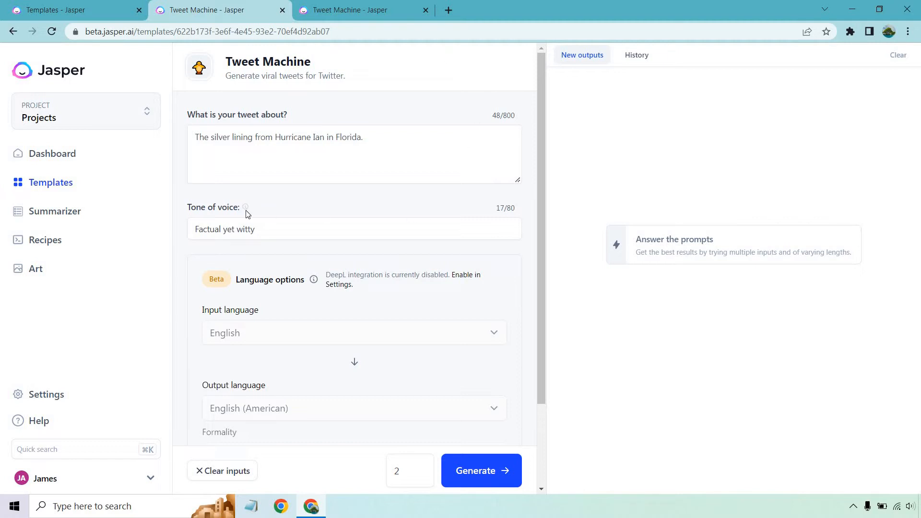
pyautogui.scroll(-3)
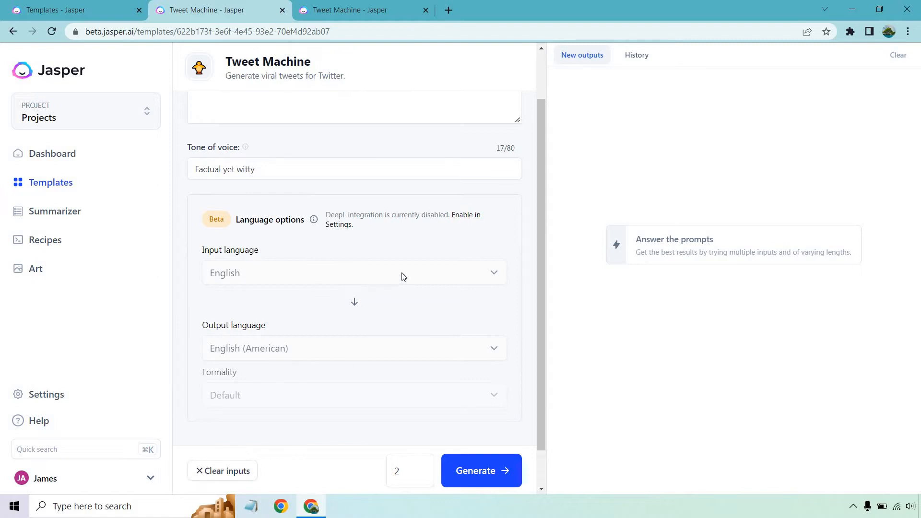
pyautogui.scroll(3)
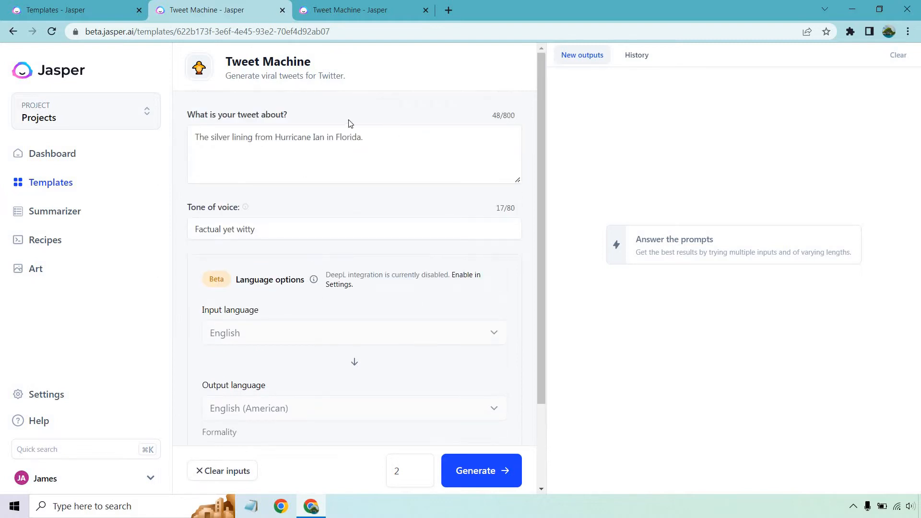
pyautogui.moveTo(390, 106)
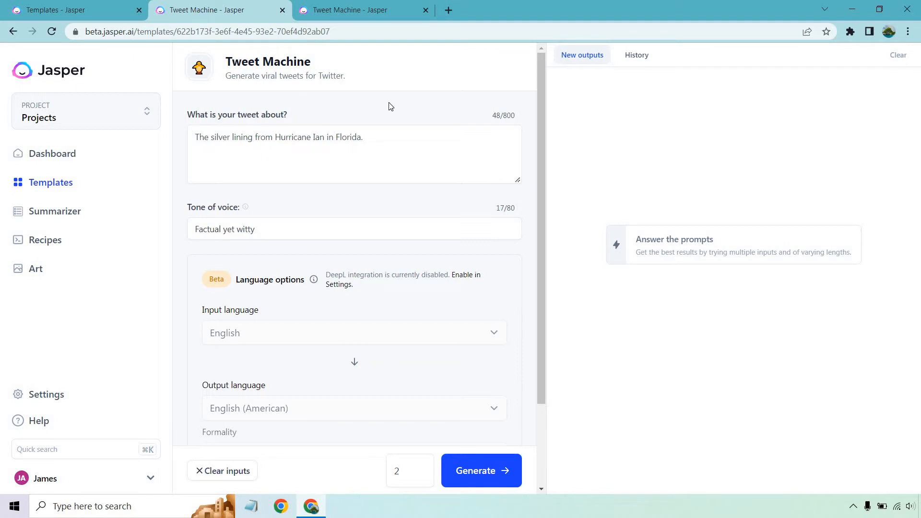
pyautogui.moveTo(364, 191)
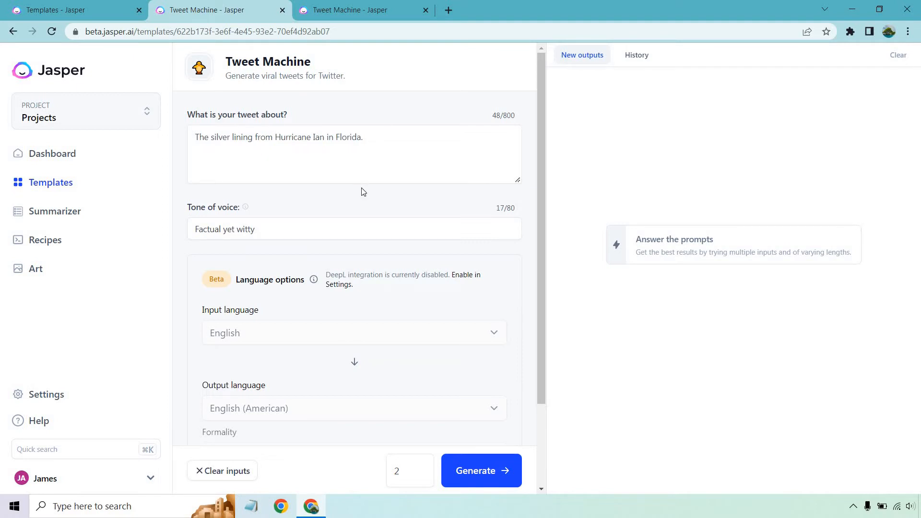
pyautogui.moveTo(493, 219)
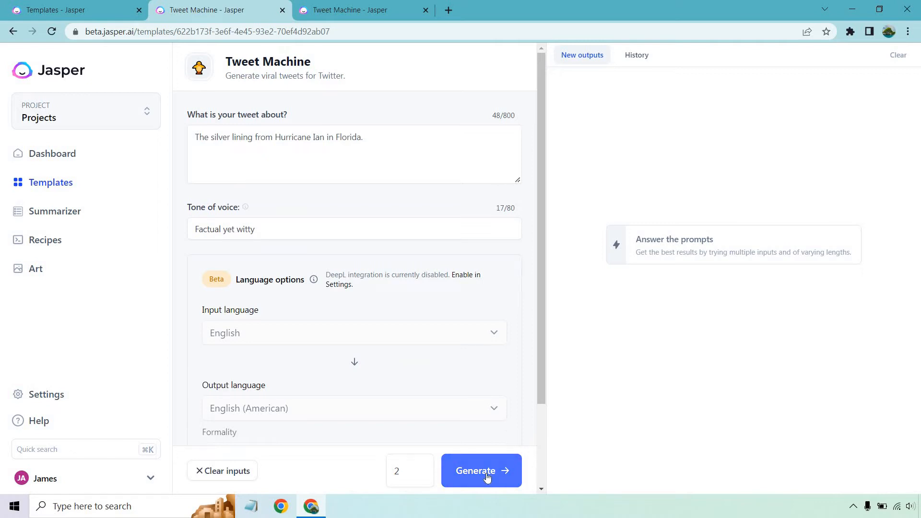
pyautogui.moveTo(606, 85)
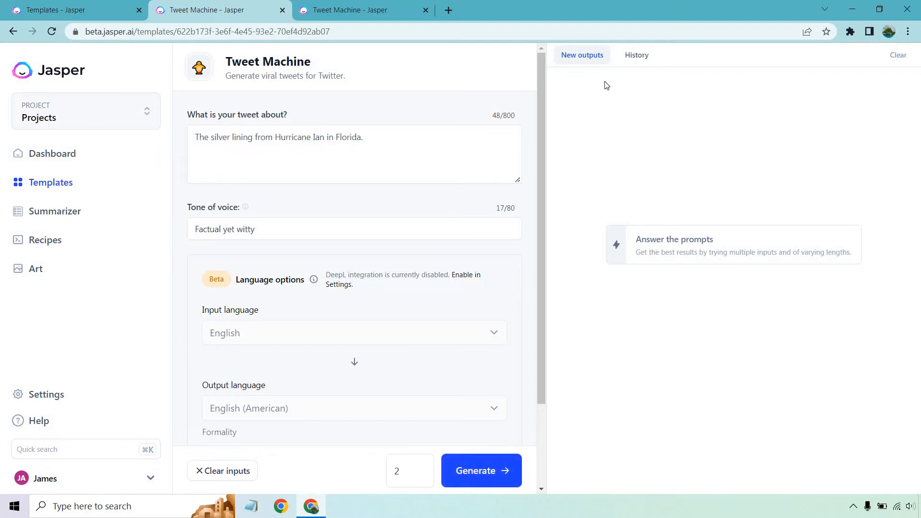
pyautogui.moveTo(604, 325)
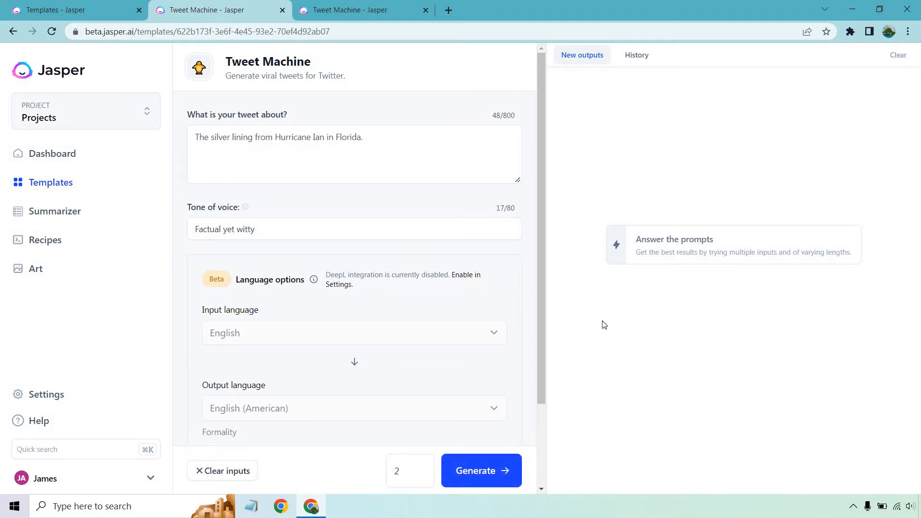
pyautogui.moveTo(600, 305)
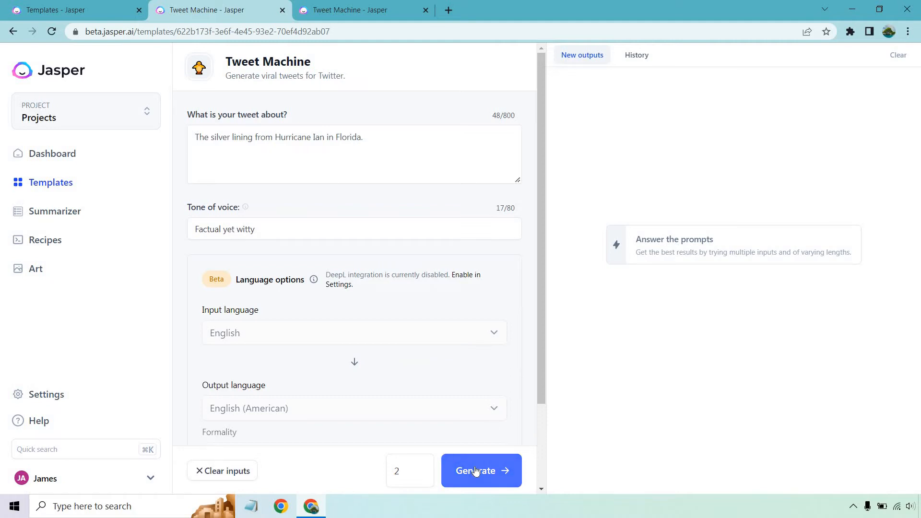
# Generate two batches of Hurricane Ian silver-lining tweets and scroll through the results
pyautogui.click(481, 470)
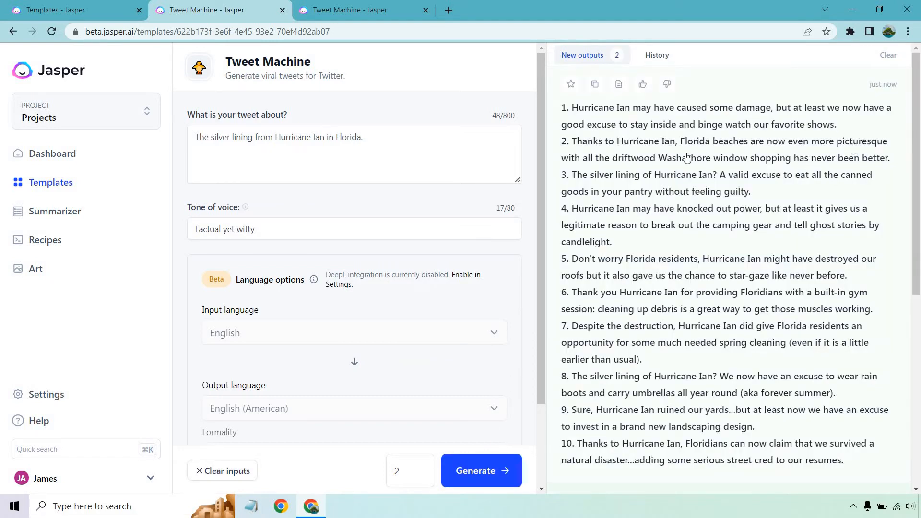
pyautogui.scroll(-3)
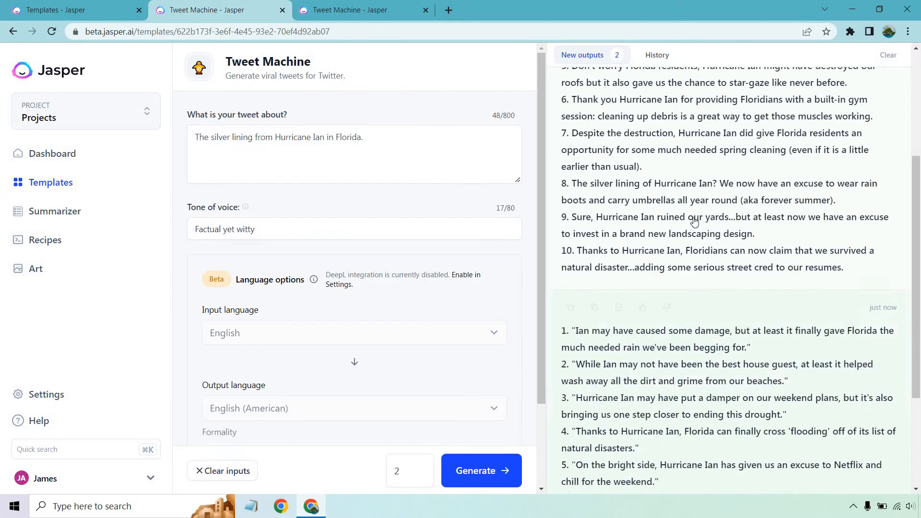
pyautogui.scroll(-3)
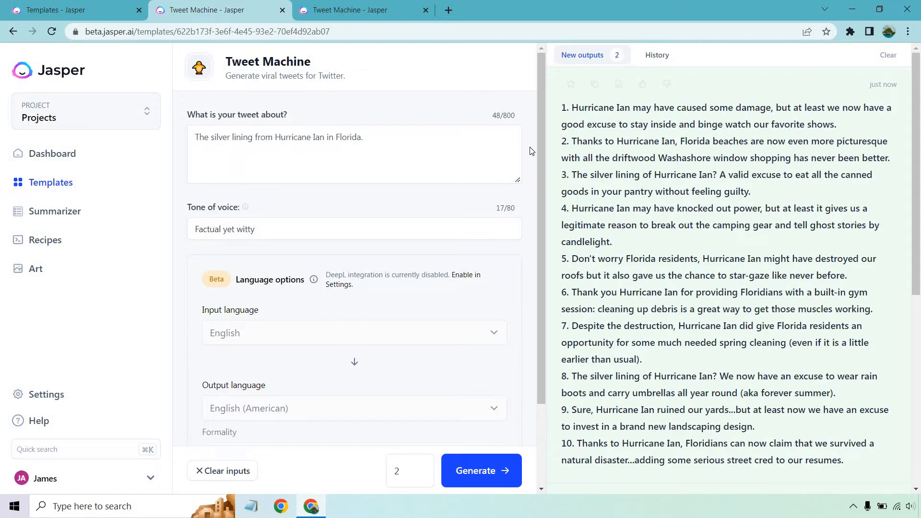
pyautogui.moveTo(530, 183)
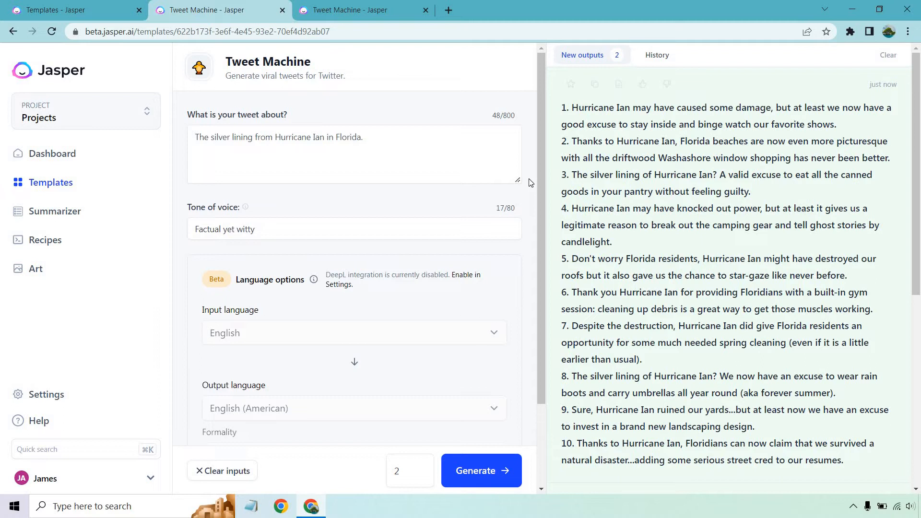
pyautogui.moveTo(536, 210)
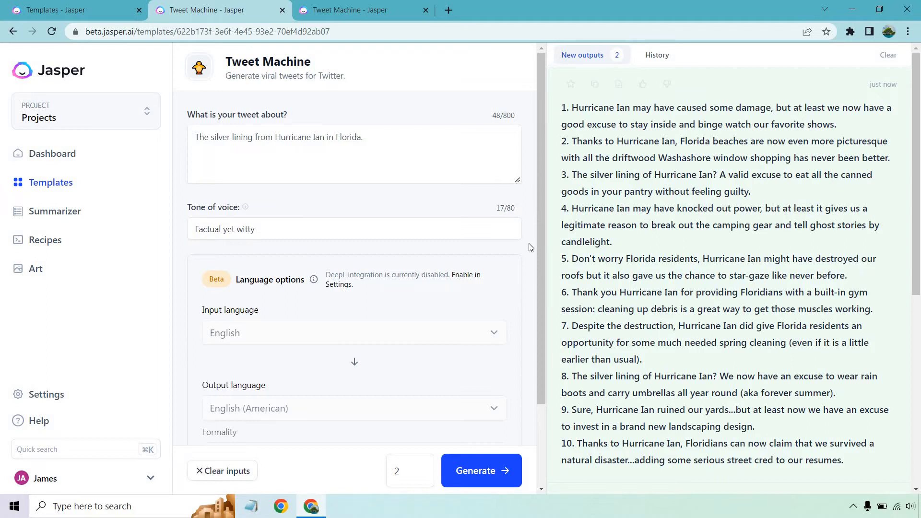
pyautogui.moveTo(534, 266)
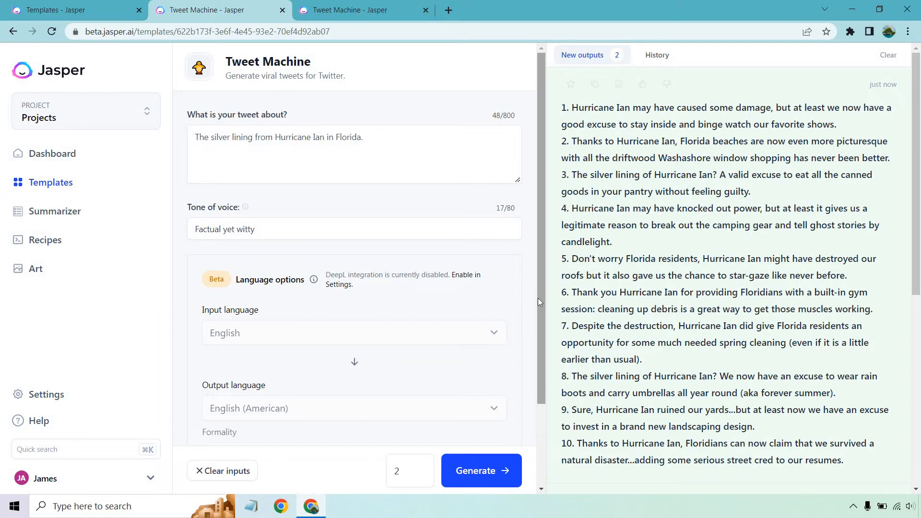
pyautogui.scroll(-3)
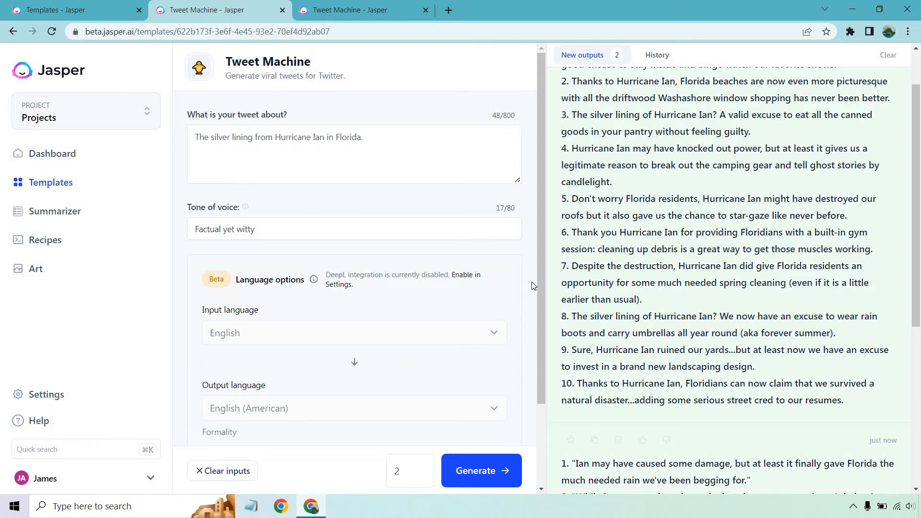
pyautogui.moveTo(530, 329)
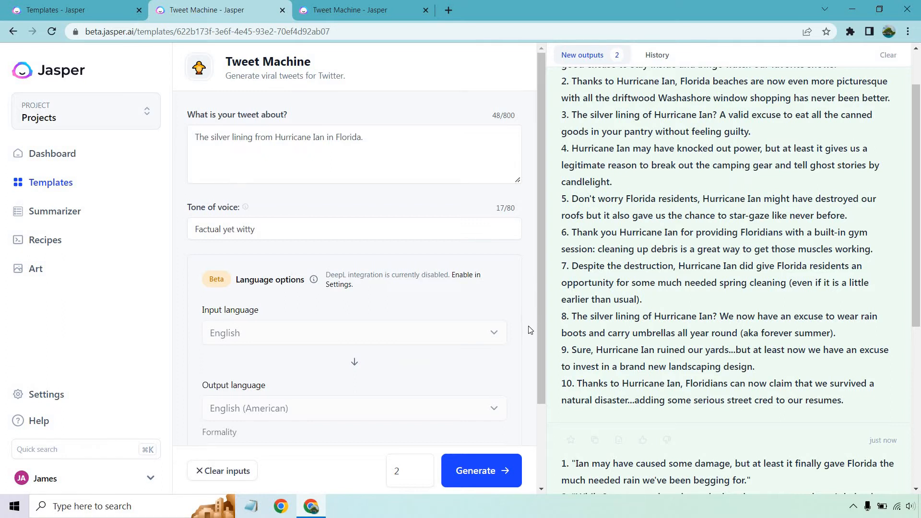
pyautogui.moveTo(531, 326)
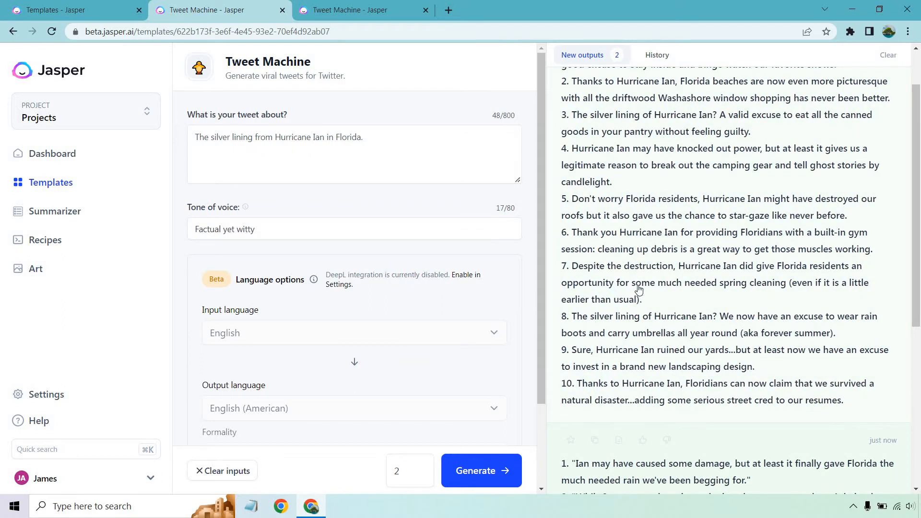
pyautogui.scroll(-3)
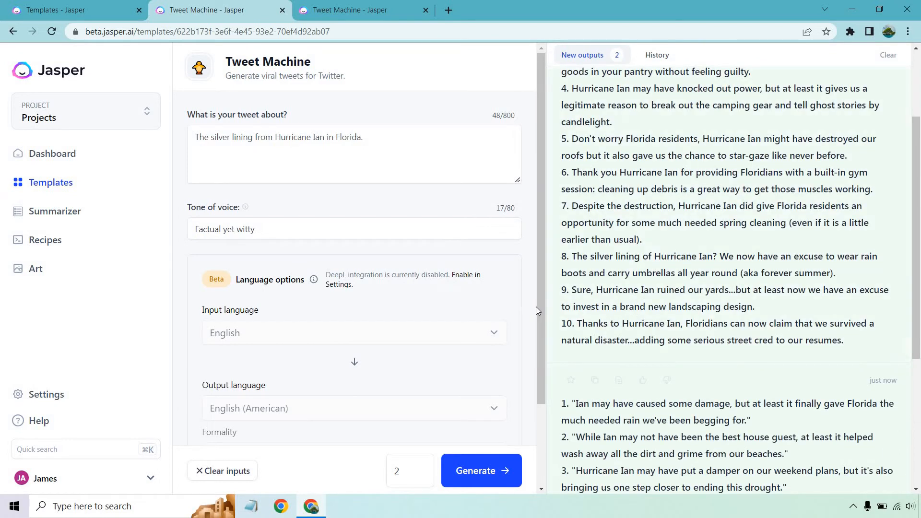
pyautogui.moveTo(539, 298)
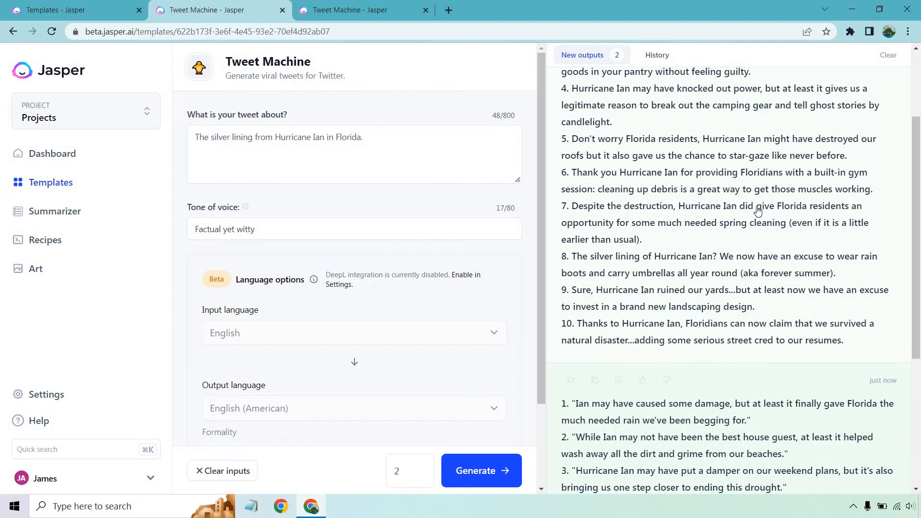
pyautogui.scroll(-3)
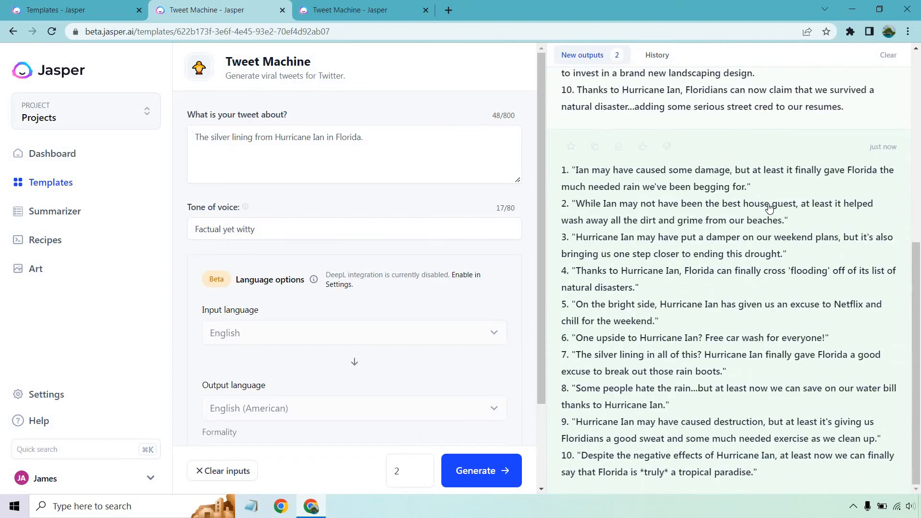
pyautogui.moveTo(527, 172)
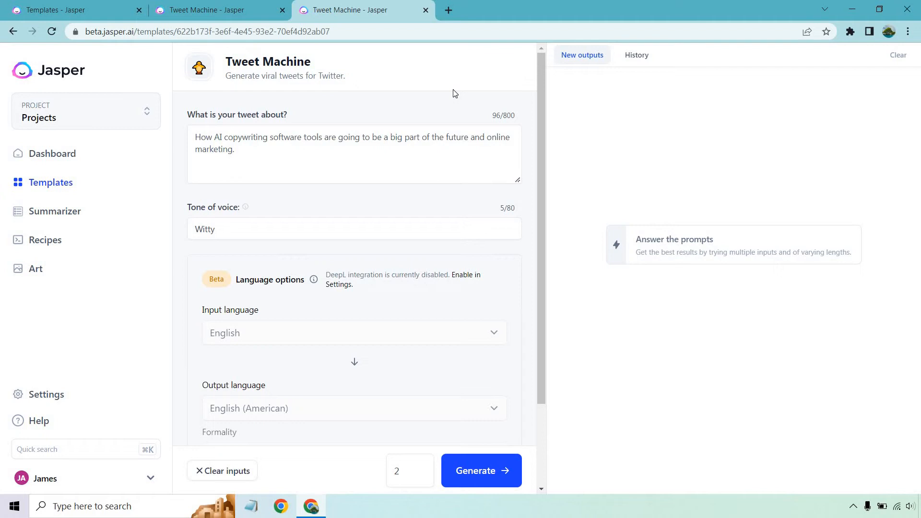
pyautogui.moveTo(409, 471)
pyautogui.write('1')
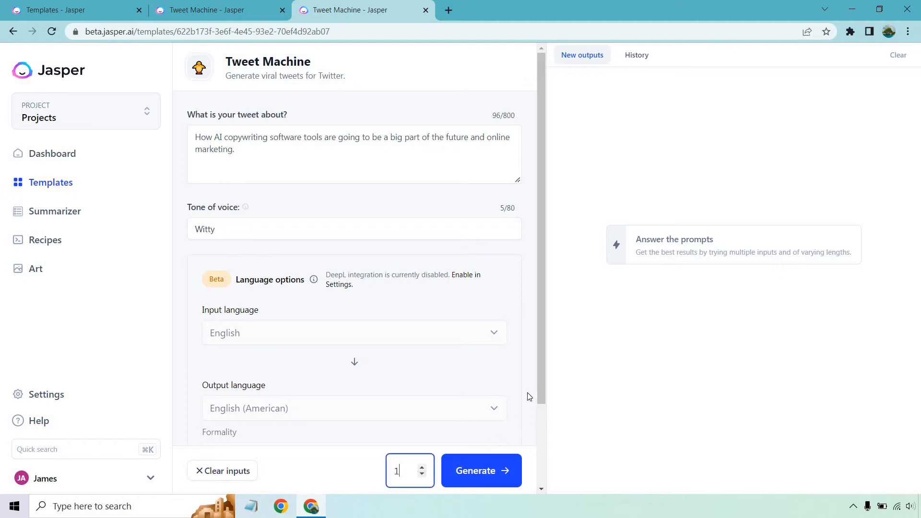
# Generate ten hashtagged AI copywriting tweets in the New outputs panel
pyautogui.click(480, 471)
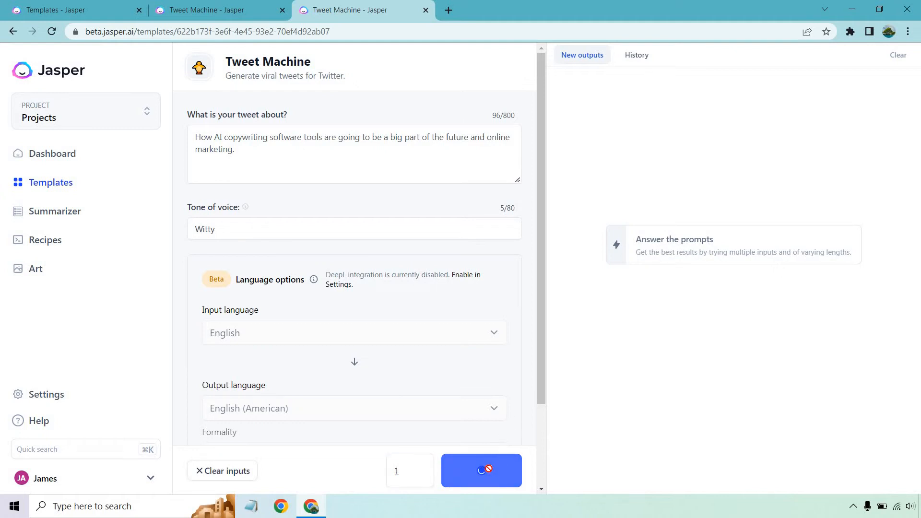
pyautogui.click(482, 471)
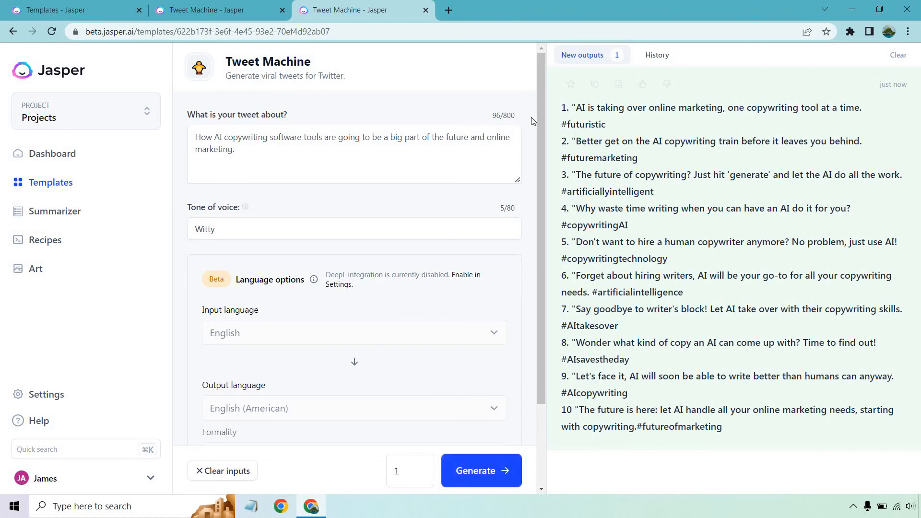
pyautogui.moveTo(539, 152)
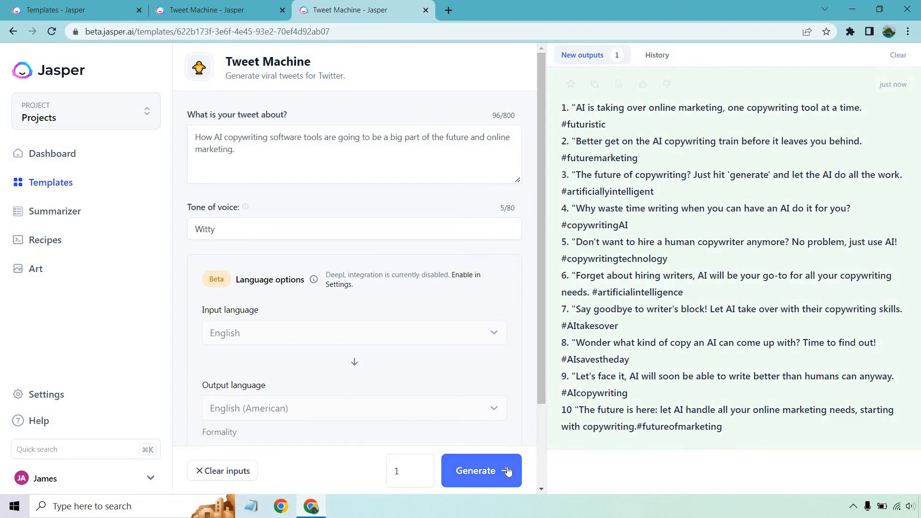
pyautogui.moveTo(528, 228)
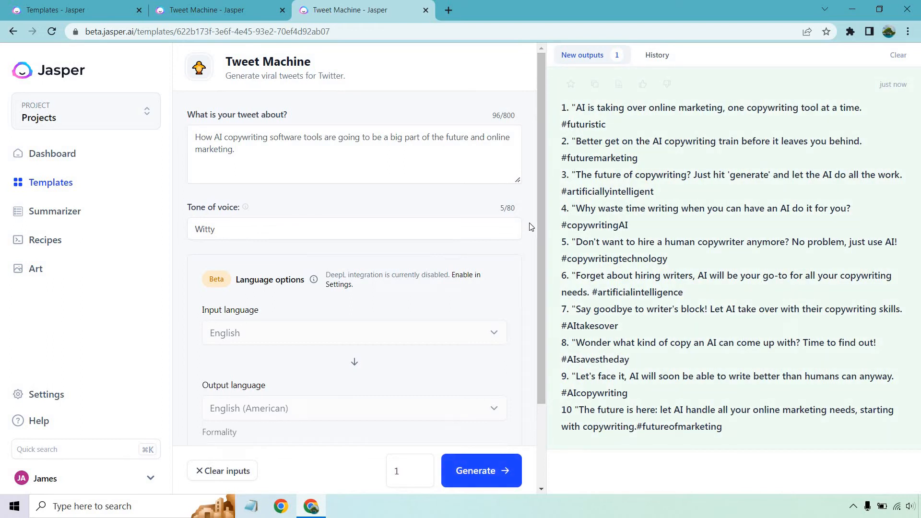
pyautogui.moveTo(531, 221)
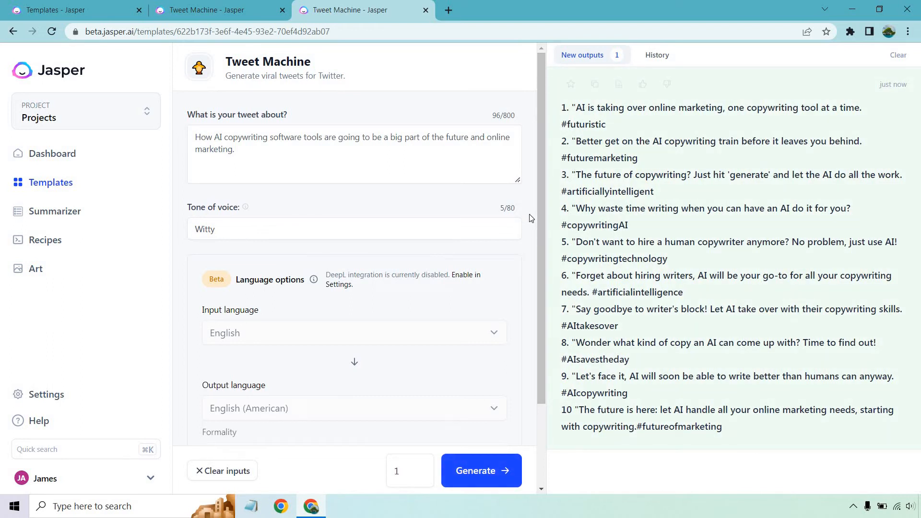
pyautogui.moveTo(533, 247)
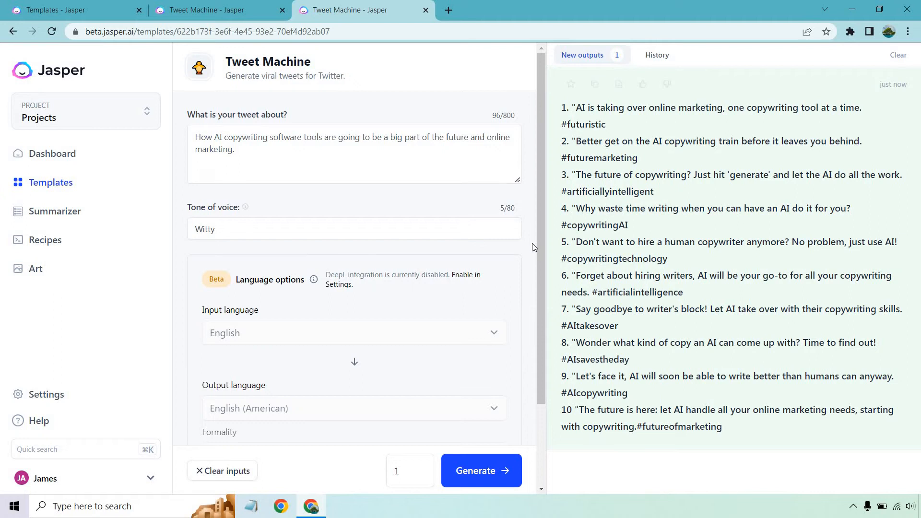
pyautogui.moveTo(546, 322)
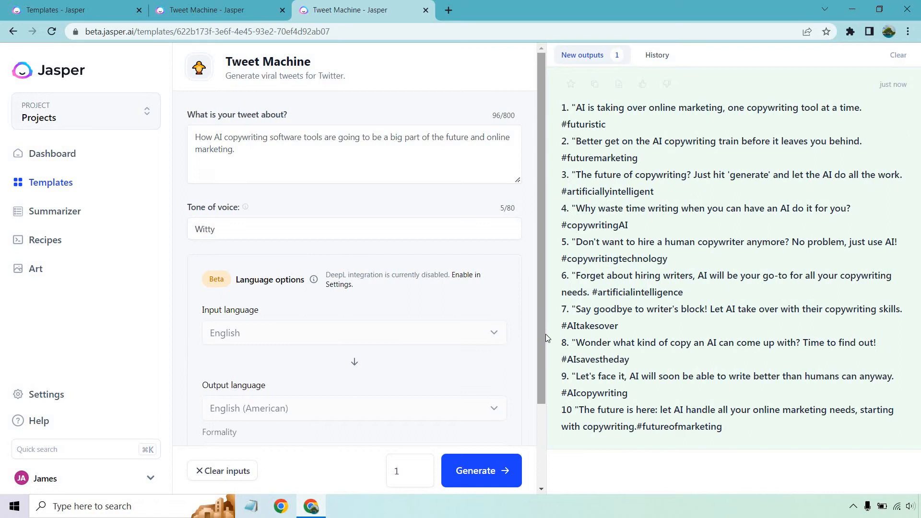
pyautogui.moveTo(541, 382)
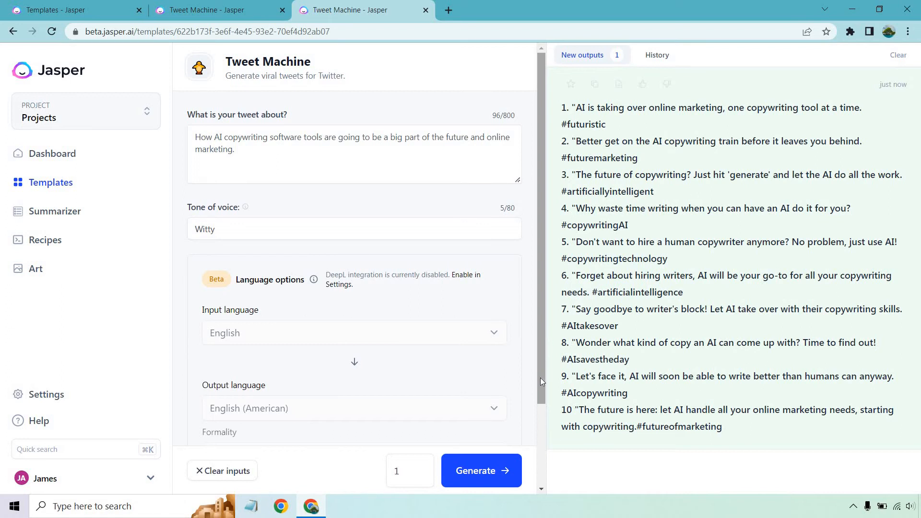
pyautogui.moveTo(526, 420)
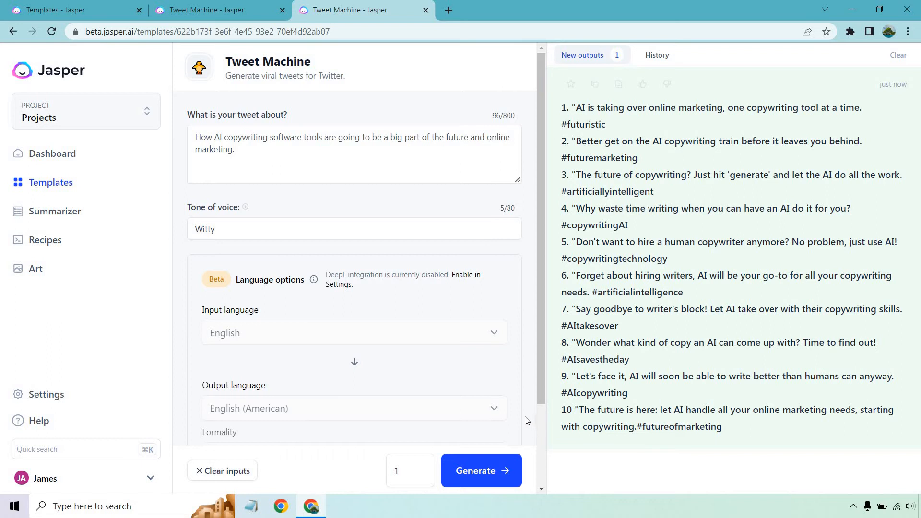